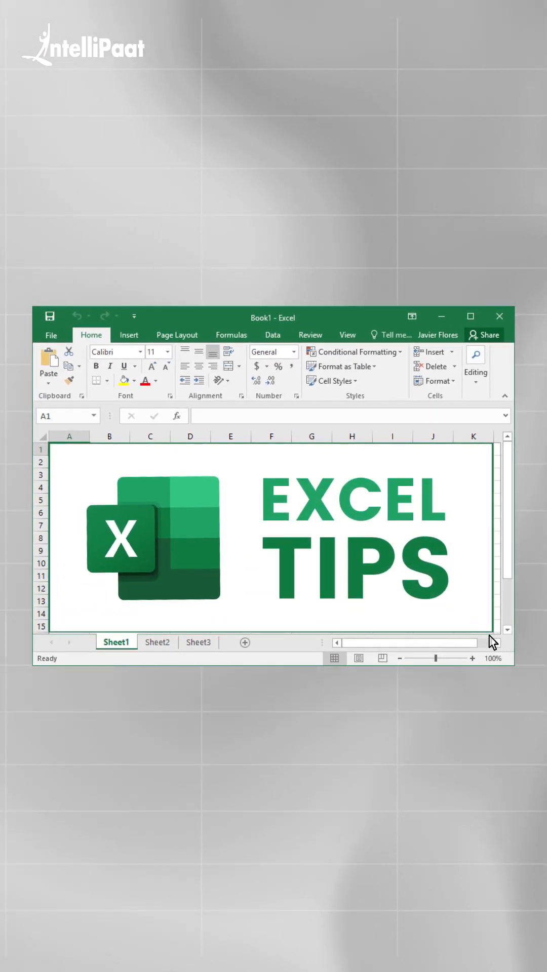
Step: Insert column sparklines into A3:A6 charting each sales row's four figures
left_click(157, 642)
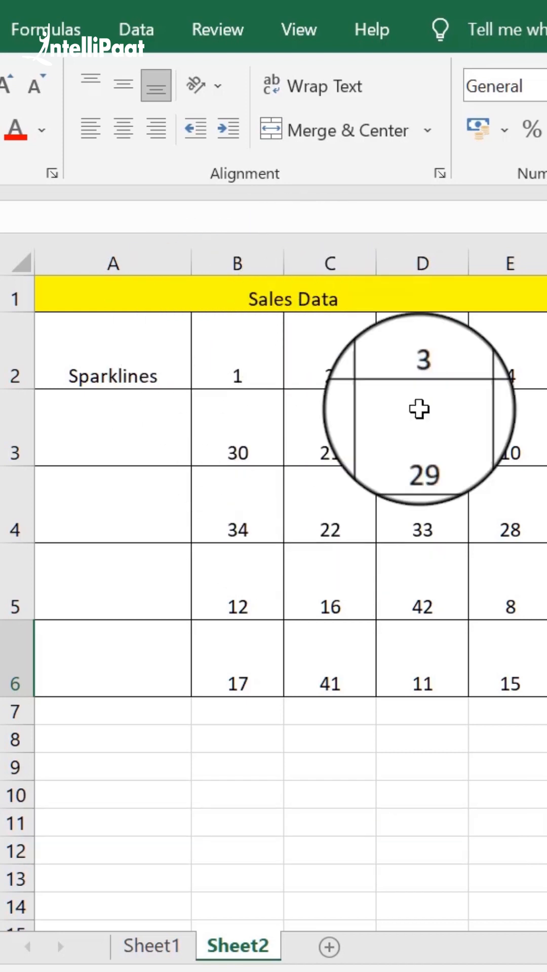
mouse_move(444, 712)
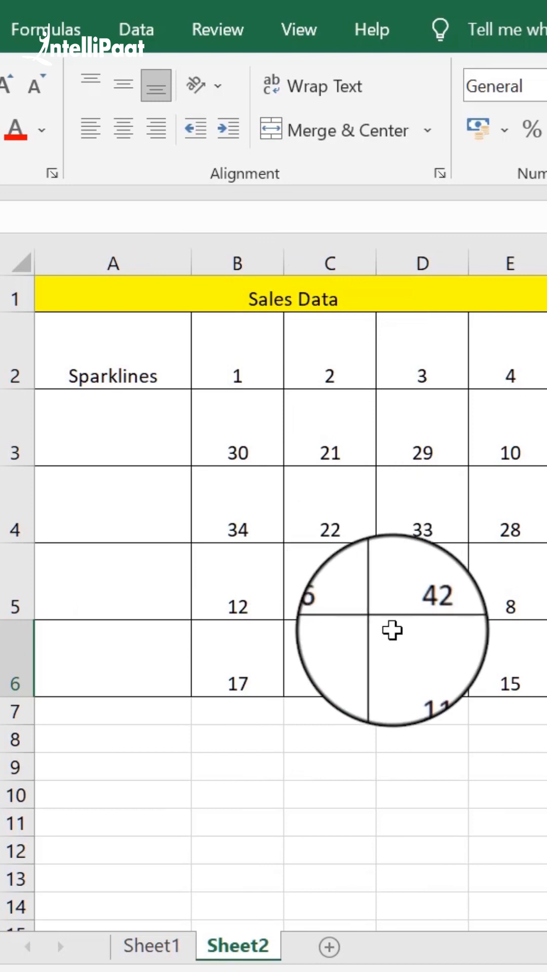
mouse_move(251, 838)
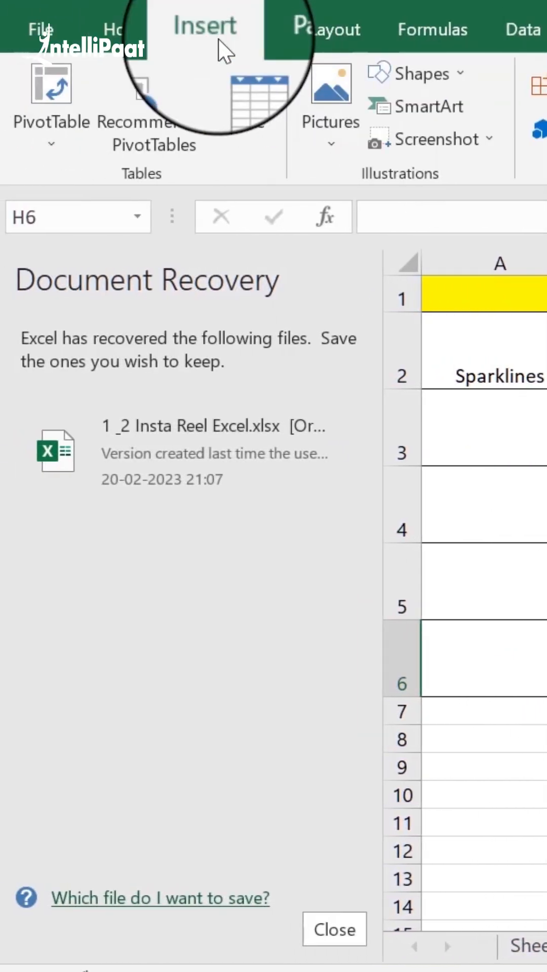
left_click(333, 929)
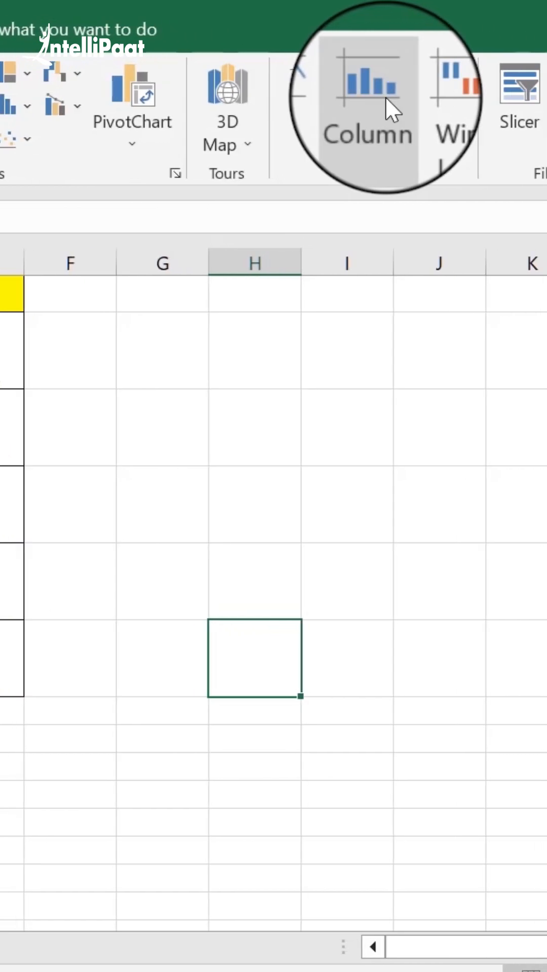
left_click(367, 93)
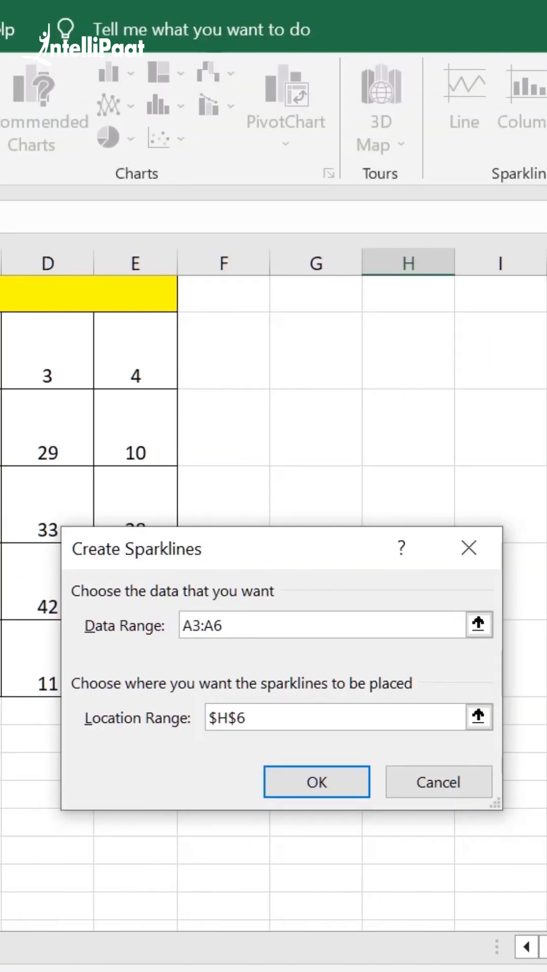
left_click(316, 781)
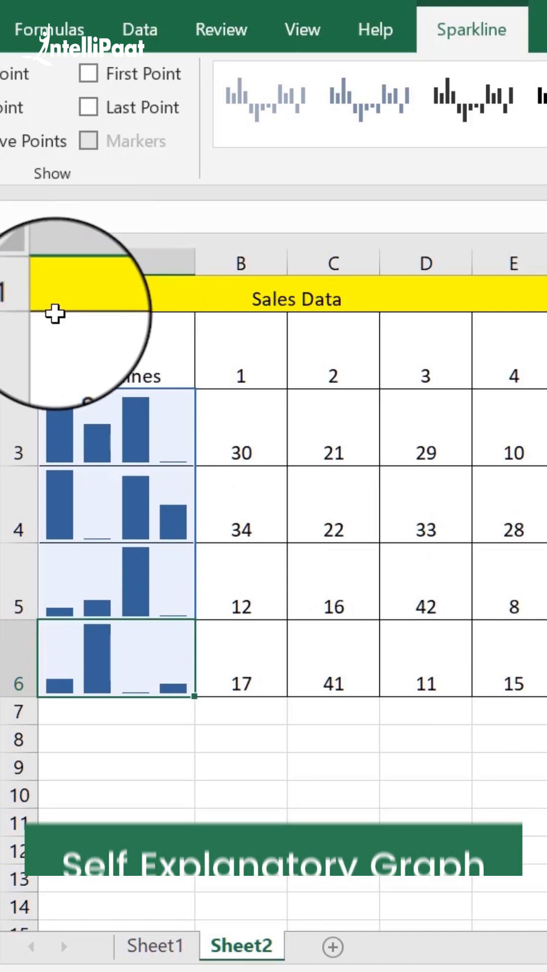
Step: Switch the sparklines from column style to line style
left_click(530, 102)
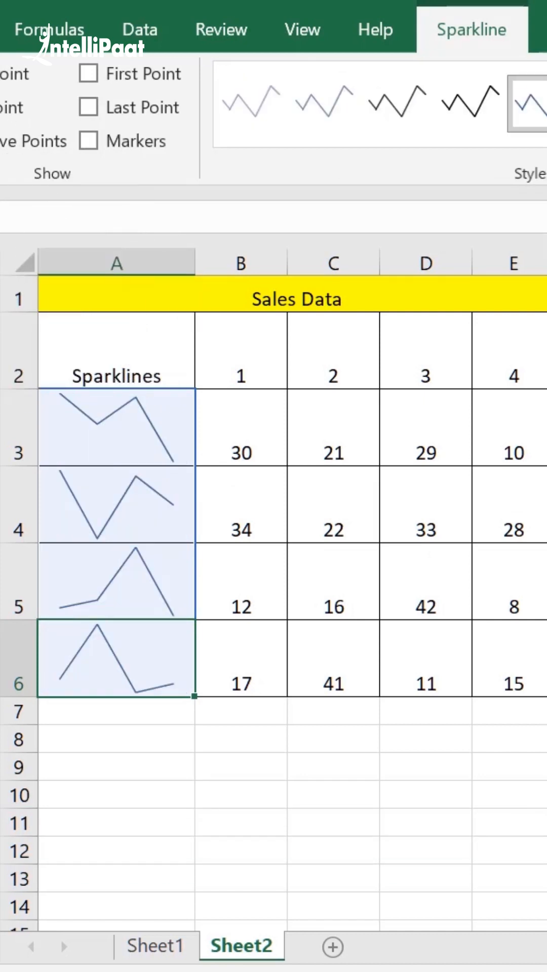